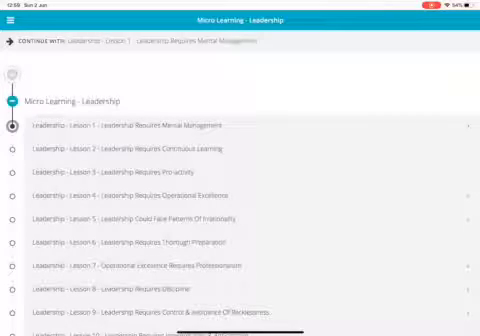
# - From the side menu, switch to the SMCR - 3 - Certification Regime course's lesson list
pyautogui.click(14, 22)
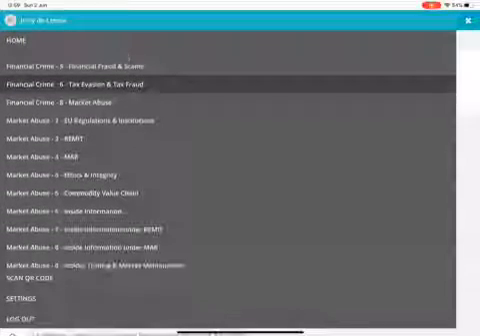
pyautogui.scroll(-3)
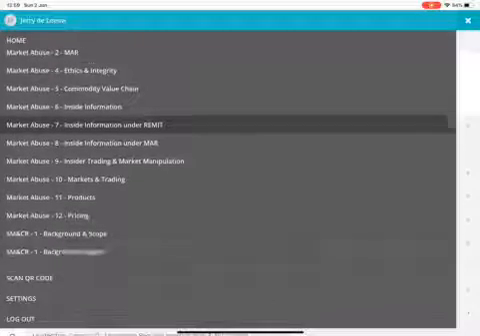
pyautogui.scroll(-3)
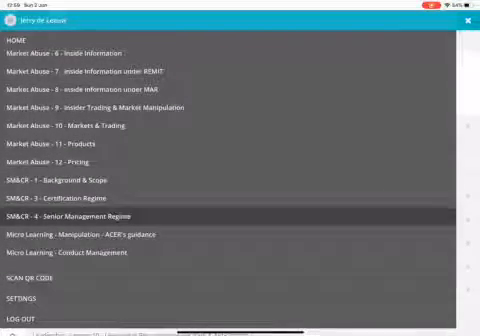
pyautogui.scroll(-3)
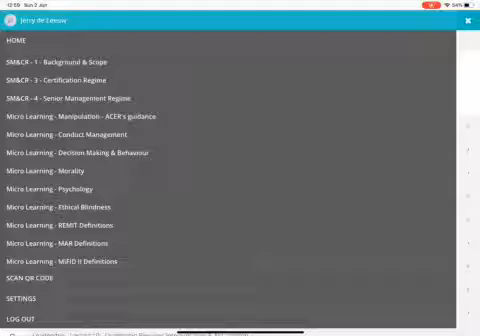
pyautogui.click(60, 80)
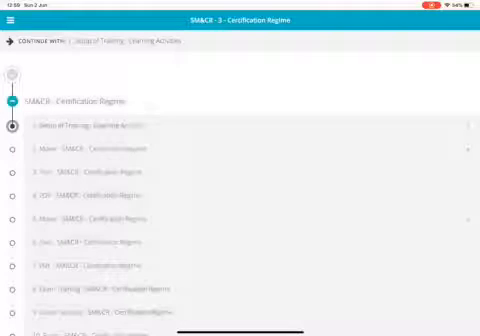